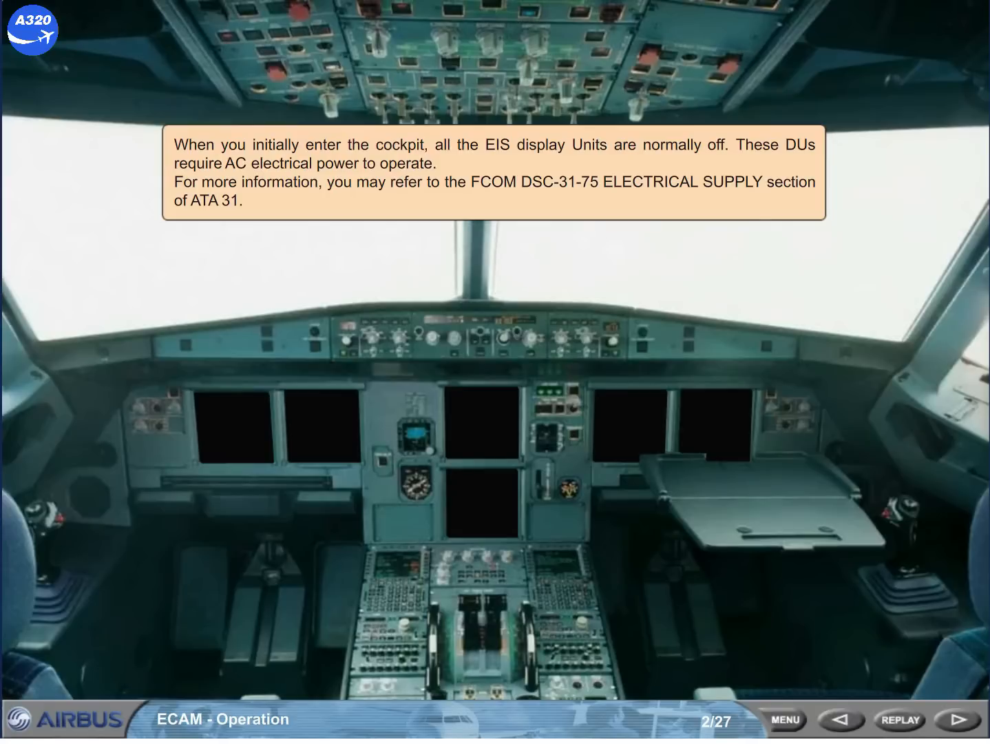
Turn the UPPER and LOWER DISPLAY knobs toward BRT and advance to page 5/27 with DOOR/OXY shown
left_click(956, 719)
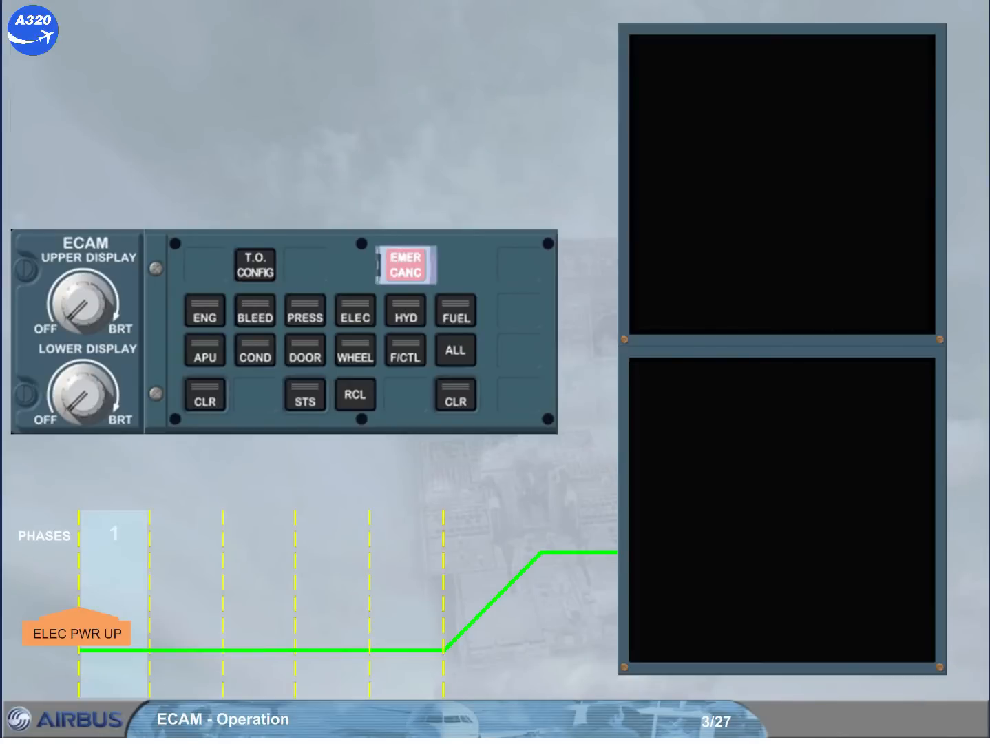
left_click_drag(62, 289, 103, 296)
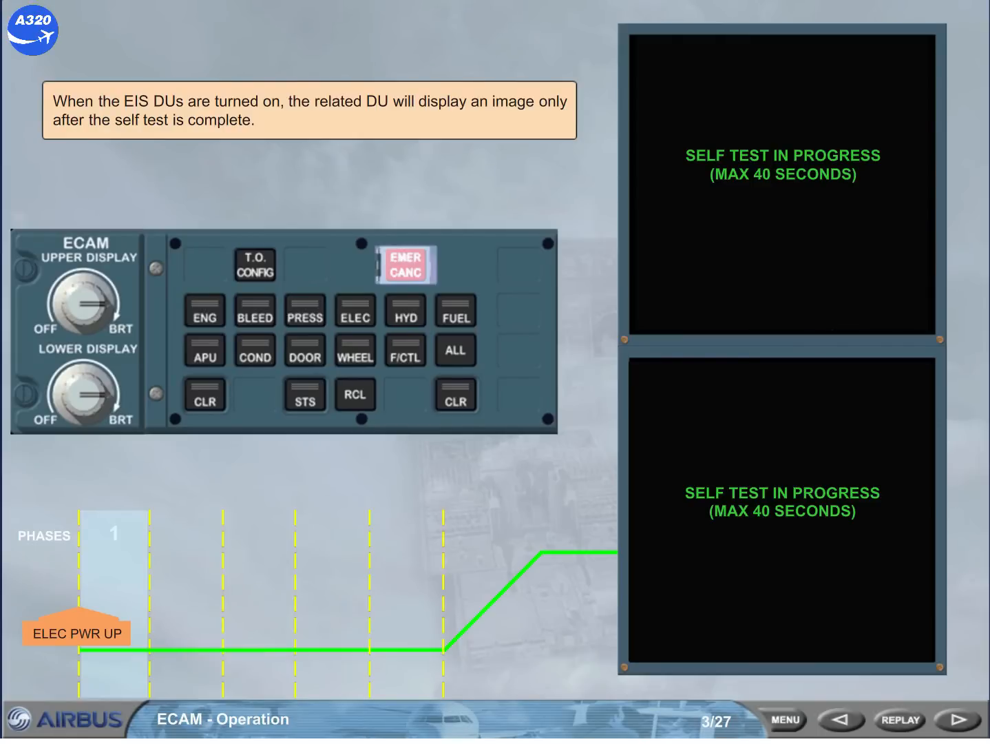
left_click(956, 719)
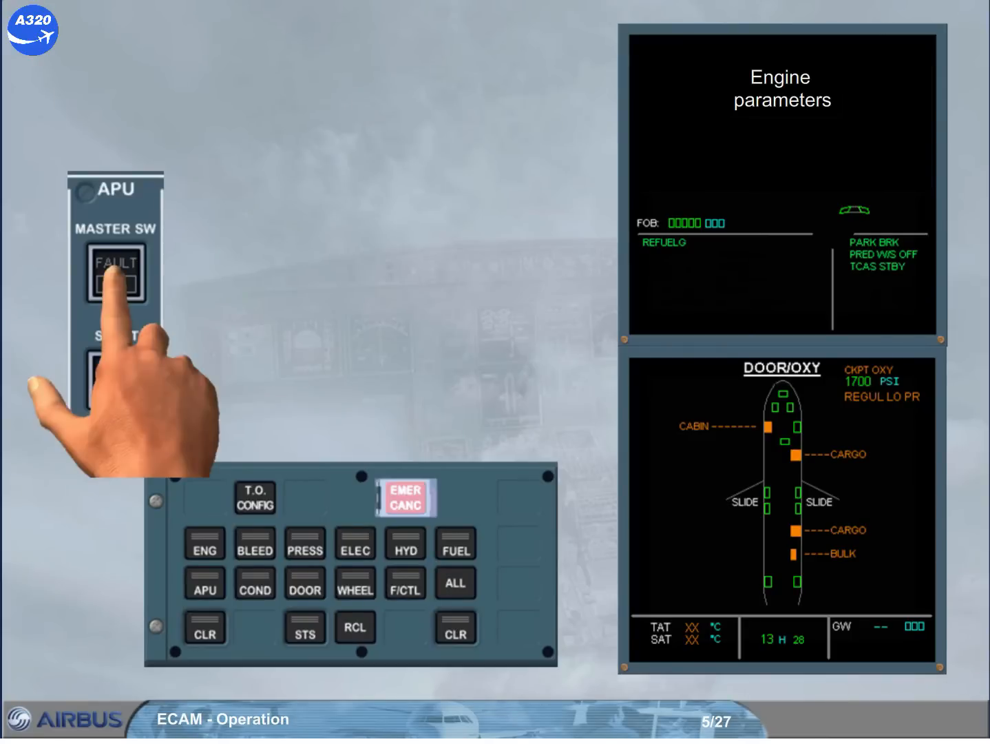
Start the APU via MASTER SW and START pushbuttons, then advance through pages 6 and 7
left_click(115, 272)
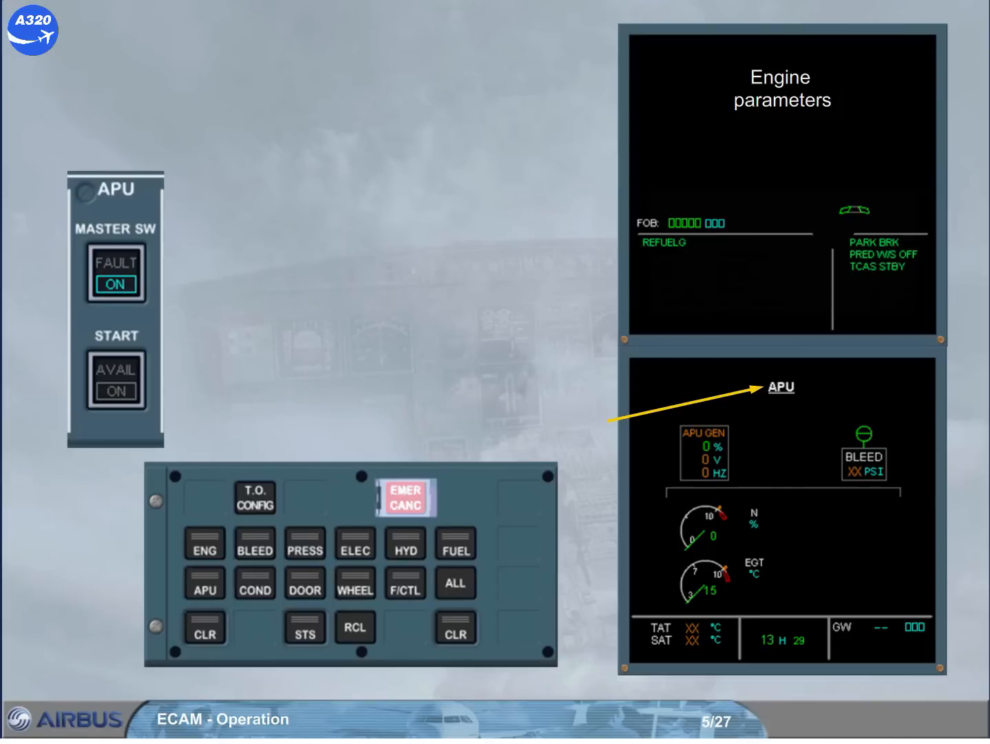
left_click(204, 584)
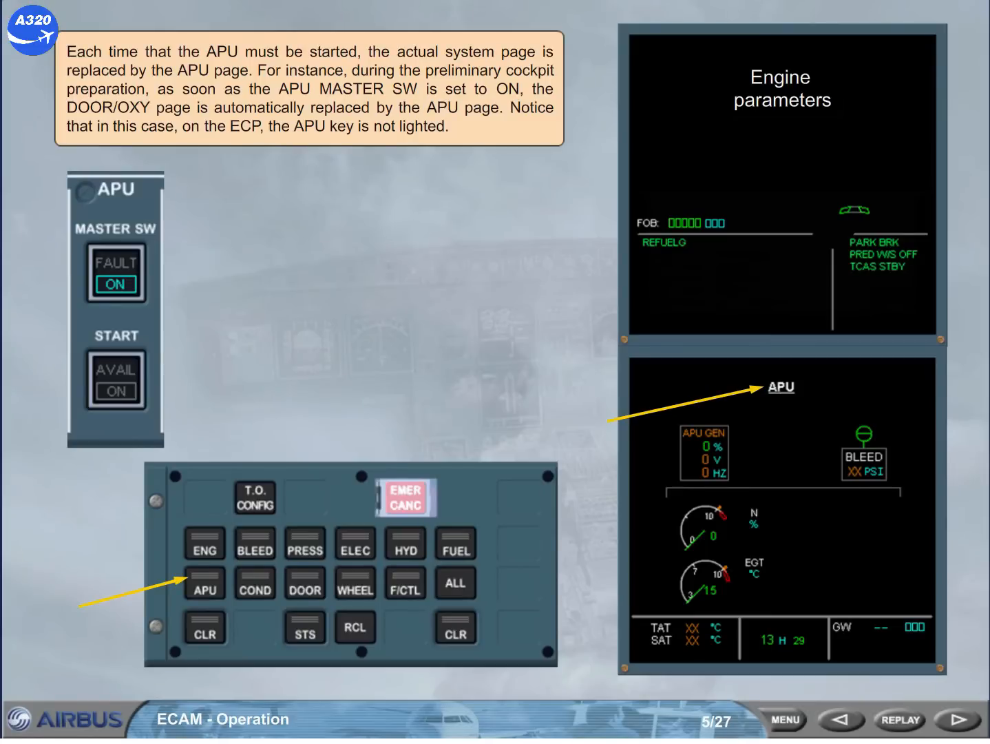
left_click(931, 719)
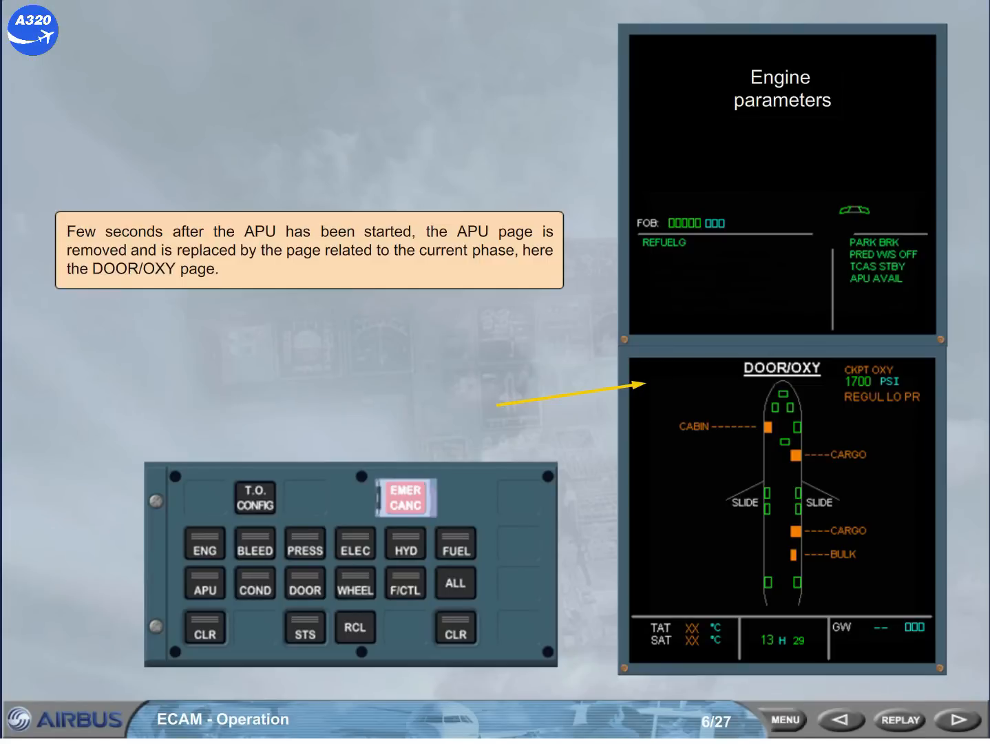
left_click(938, 719)
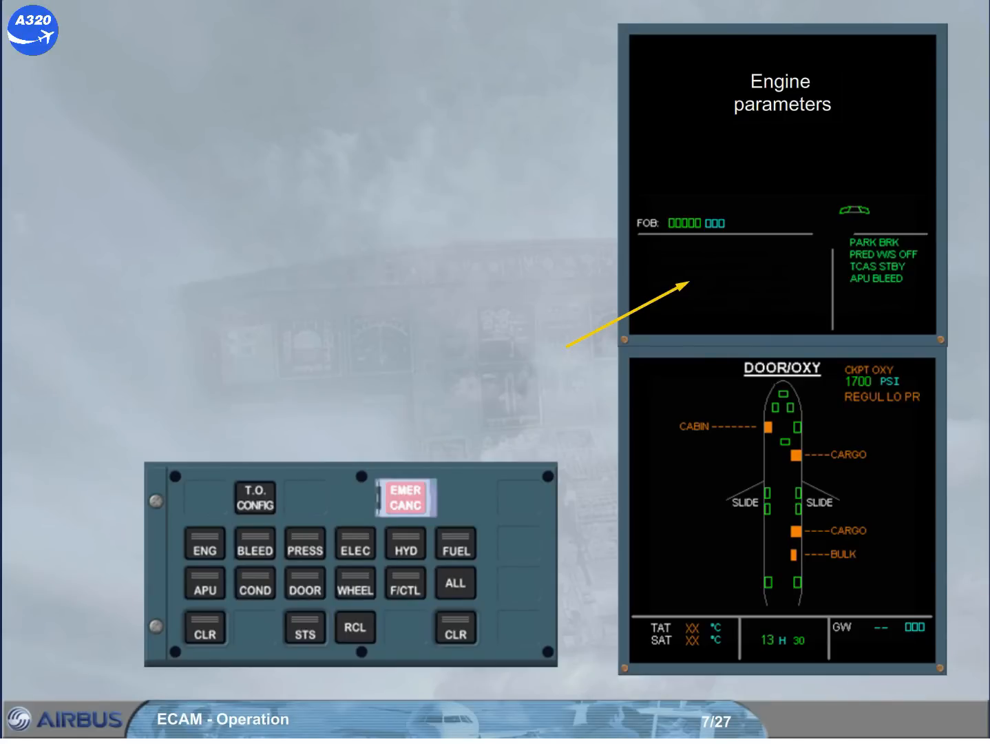
Hold the RCL key to recall warnings and get the green NORMAL message, then advance to page 8
left_click(355, 628)
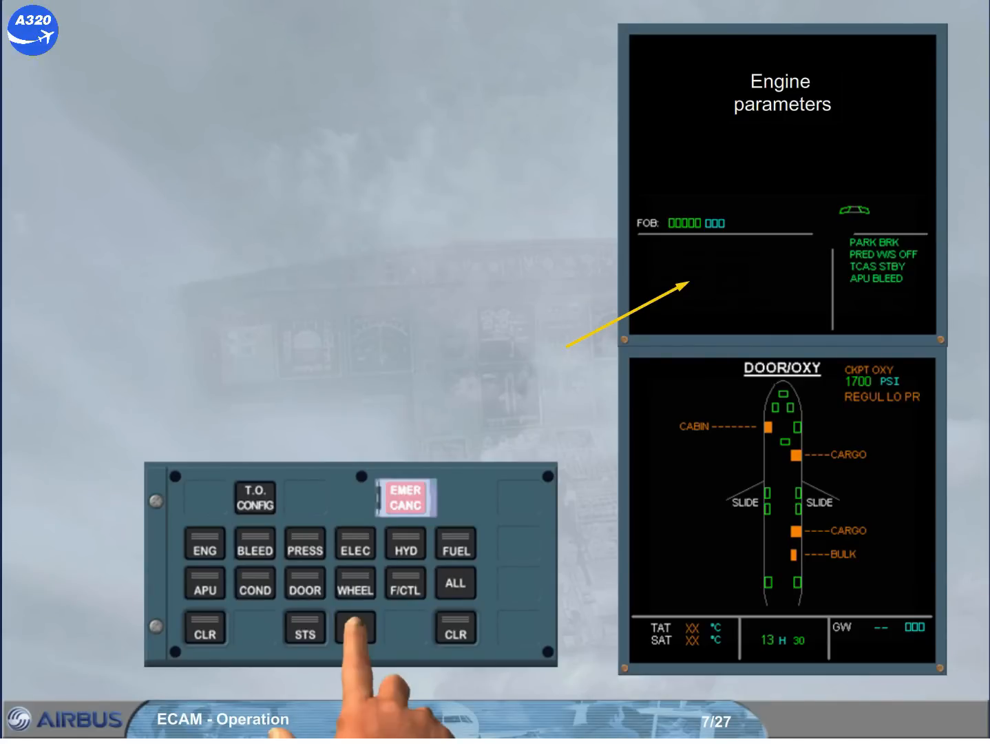
left_click(354, 628)
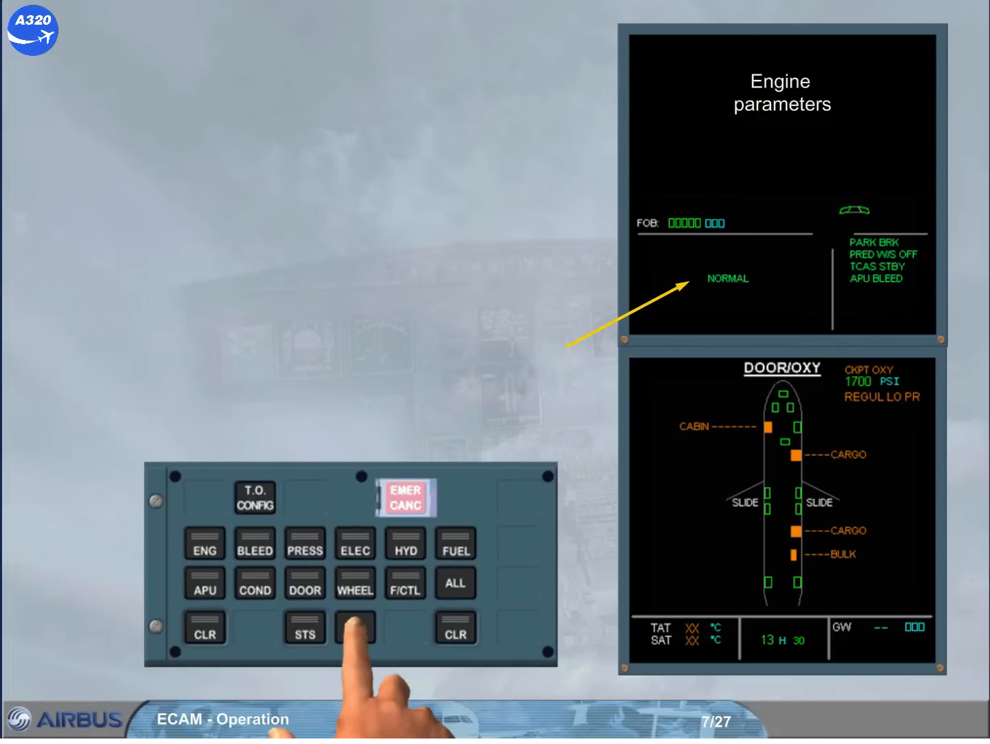
left_click(355, 628)
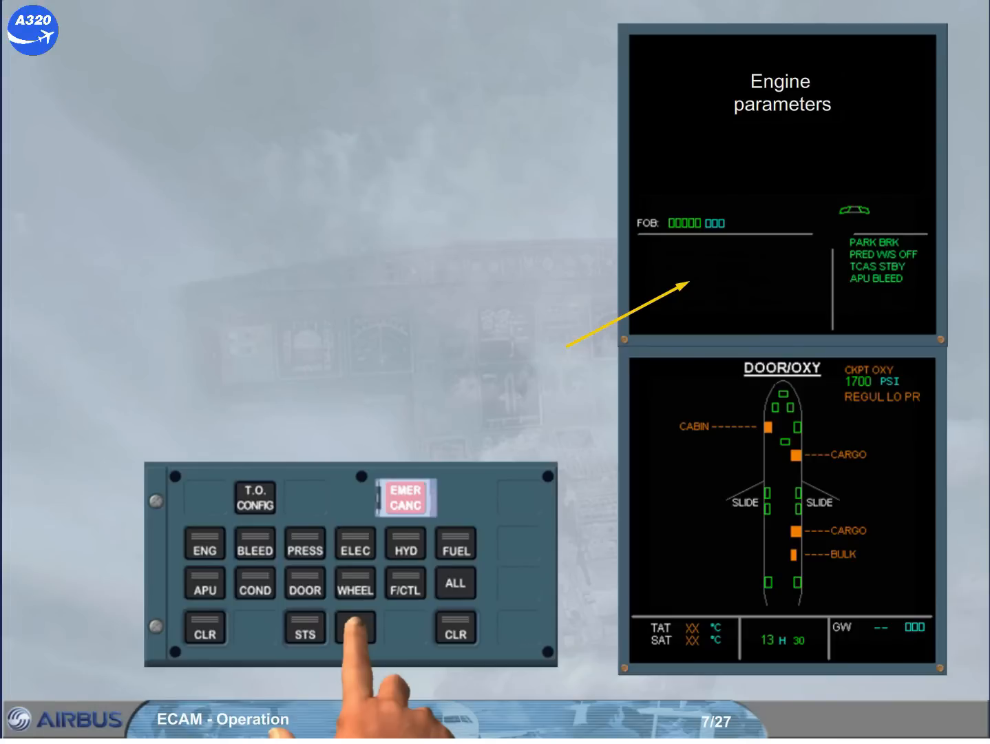
left_click(355, 628)
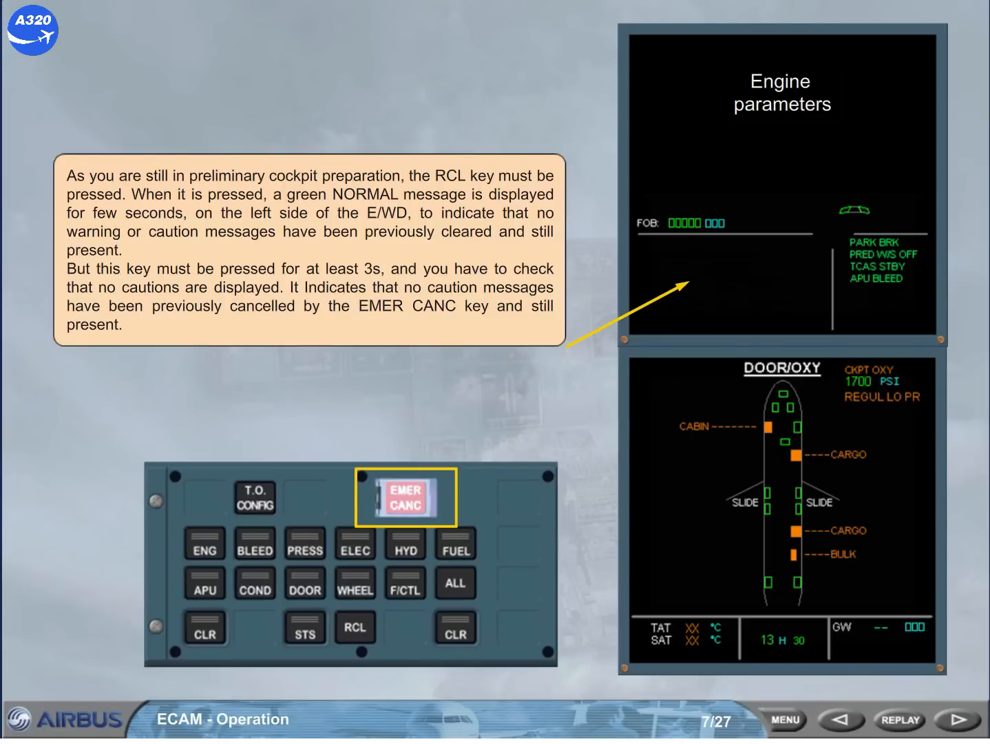
left_click(949, 720)
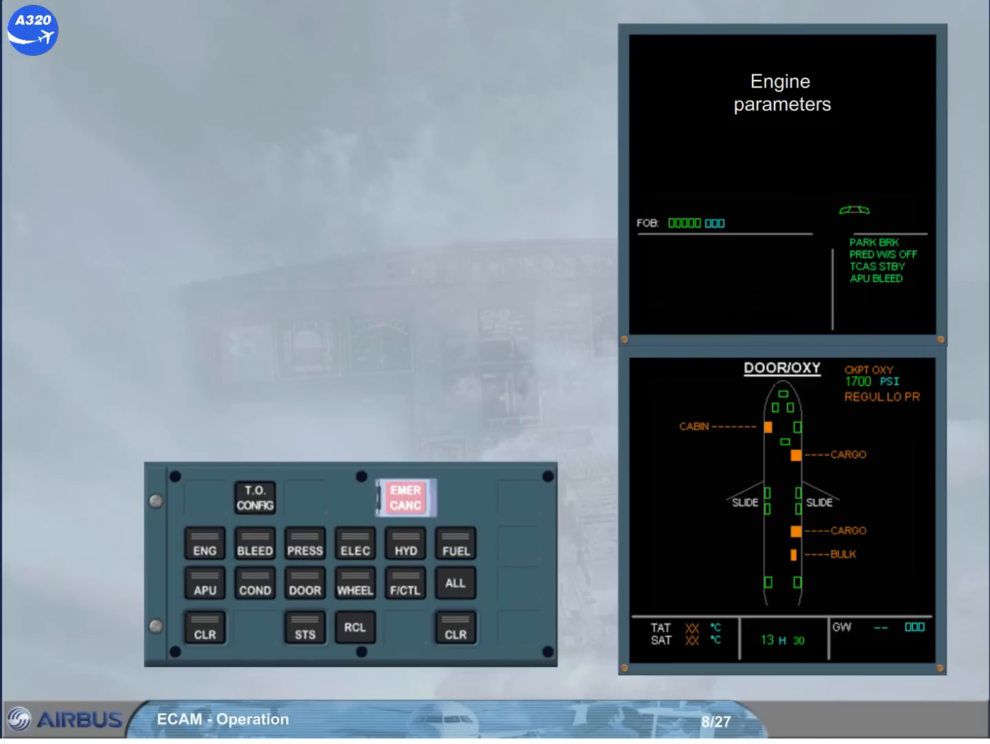
Call up the HYD system page, return to DOOR/OXY, and advance to page 9 on engine start
left_click(404, 543)
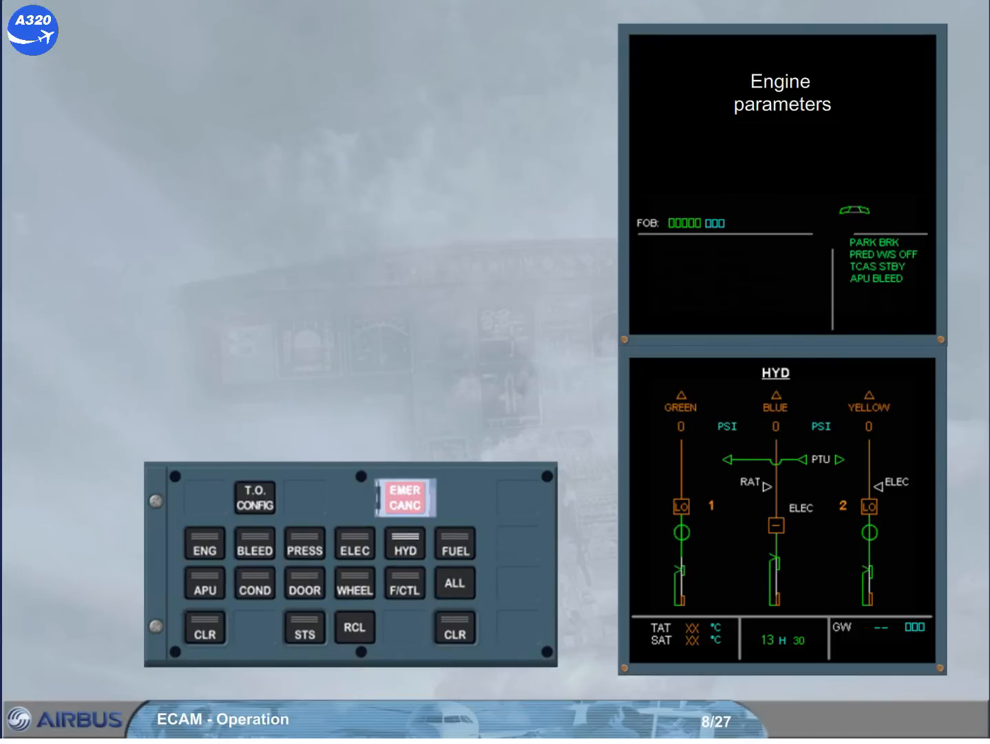
left_click(204, 544)
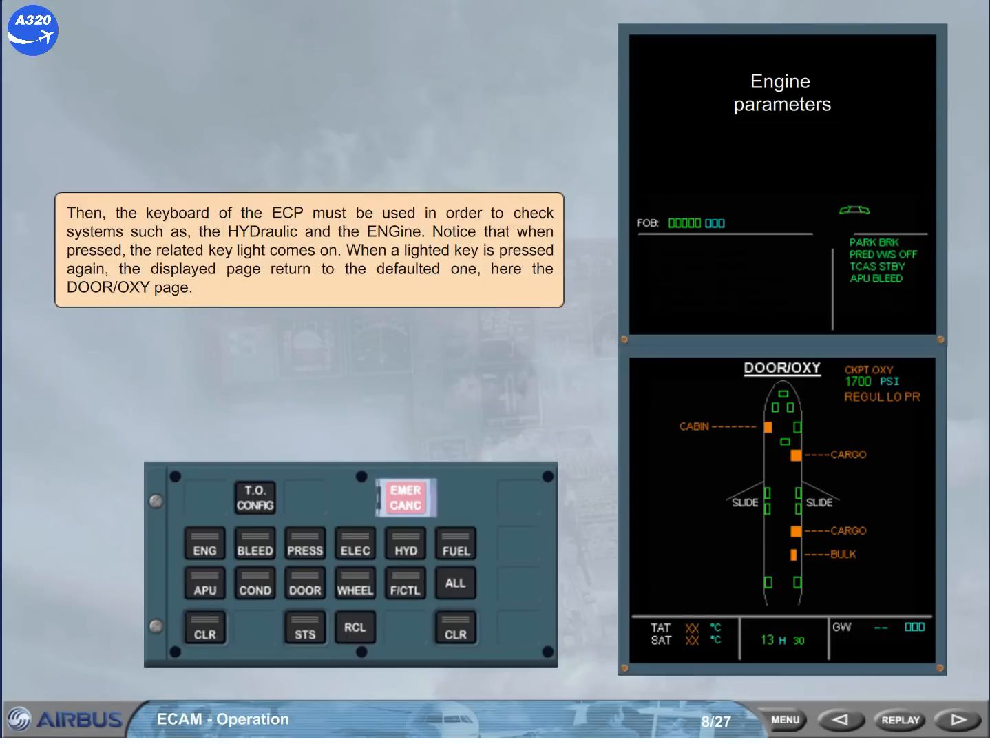
left_click(950, 719)
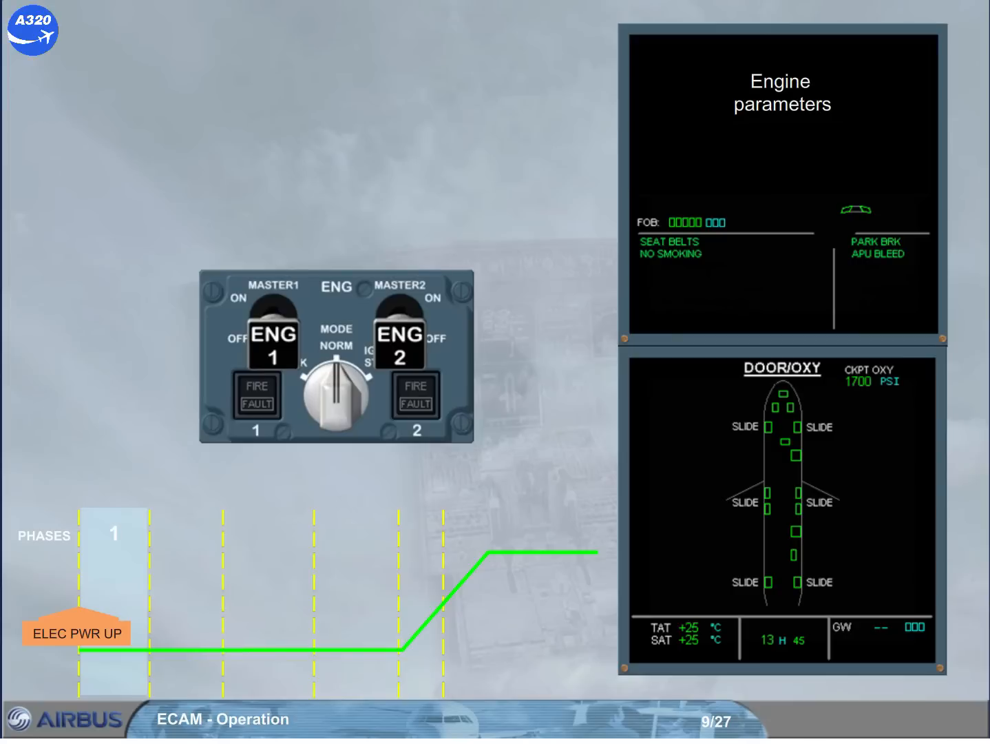
Start the engines via IGN START and engine masters, return MODE to NORM, and advance to page 11
left_click(336, 389)
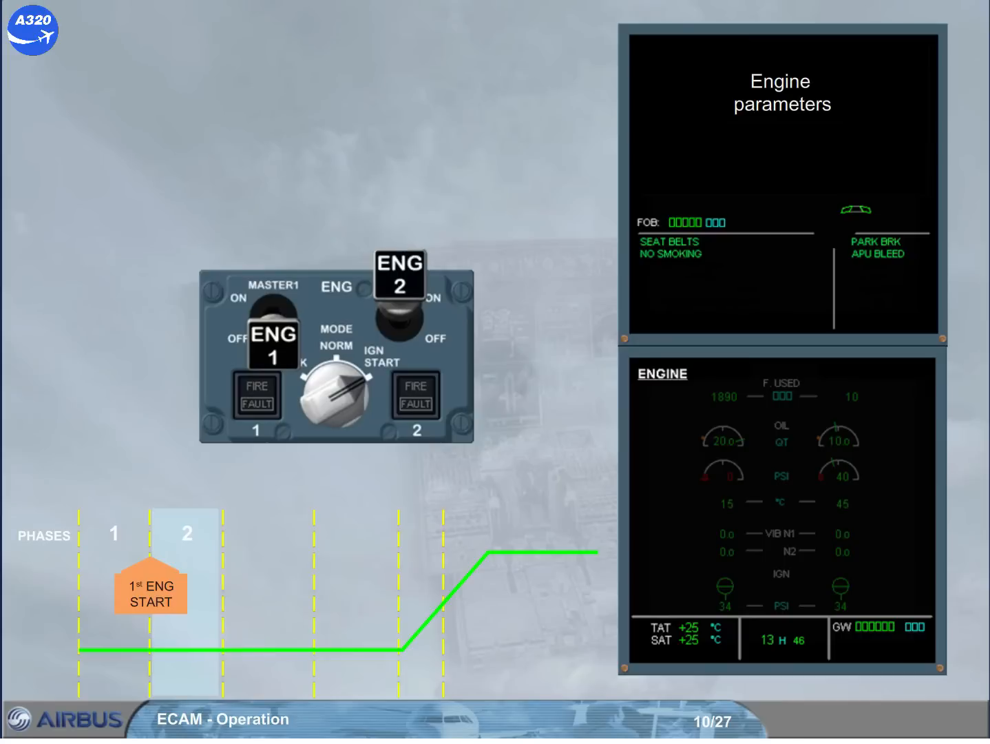
left_click(273, 338)
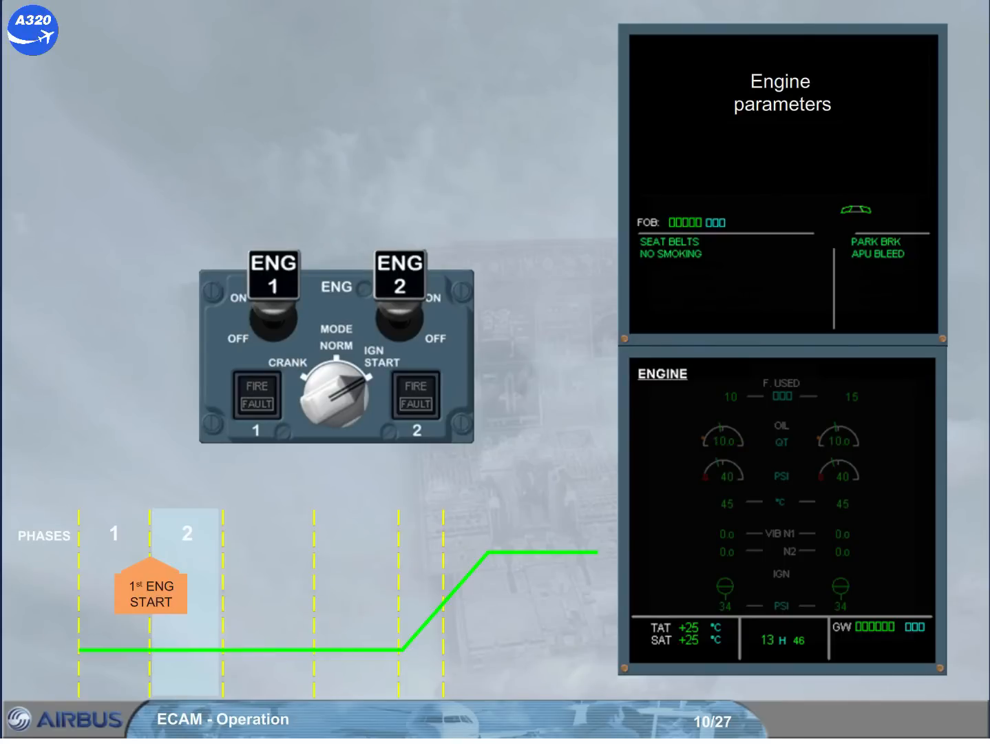
left_click(335, 392)
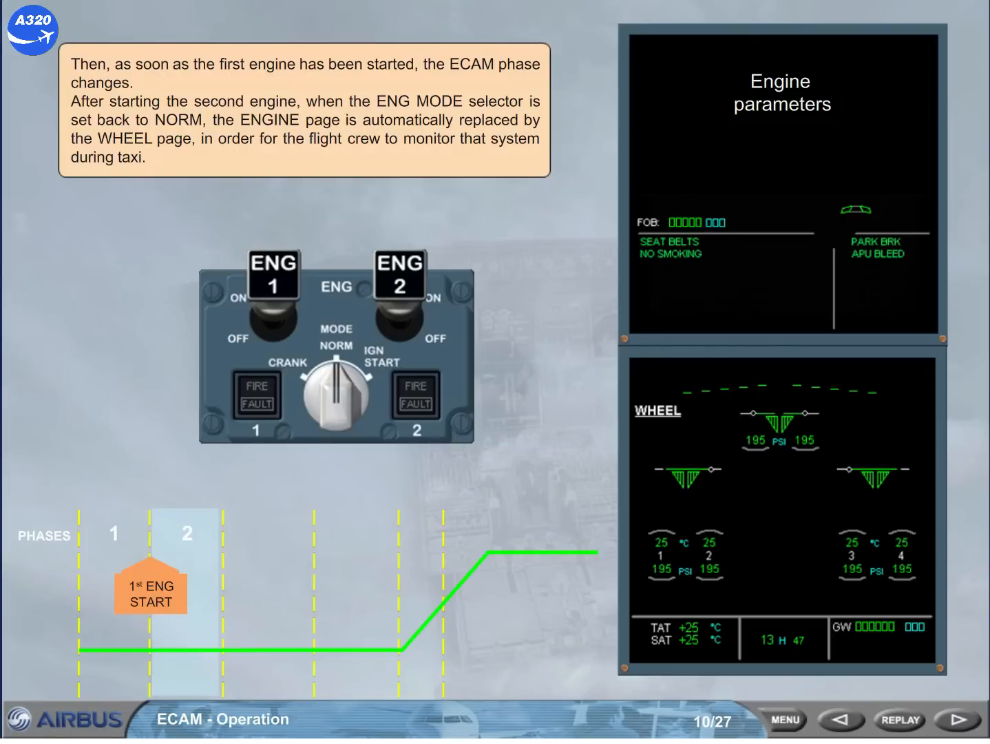
left_click(948, 719)
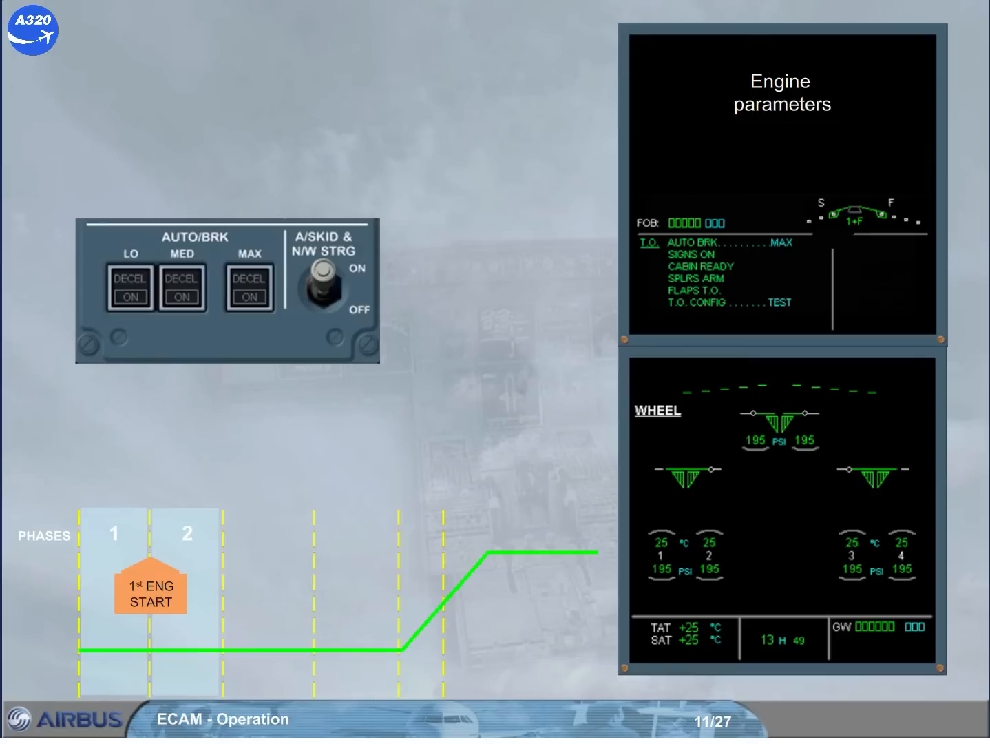
Arm MAX autobrake for takeoff on the panel, then advance to the taxi flight-controls check page
left_click(249, 299)
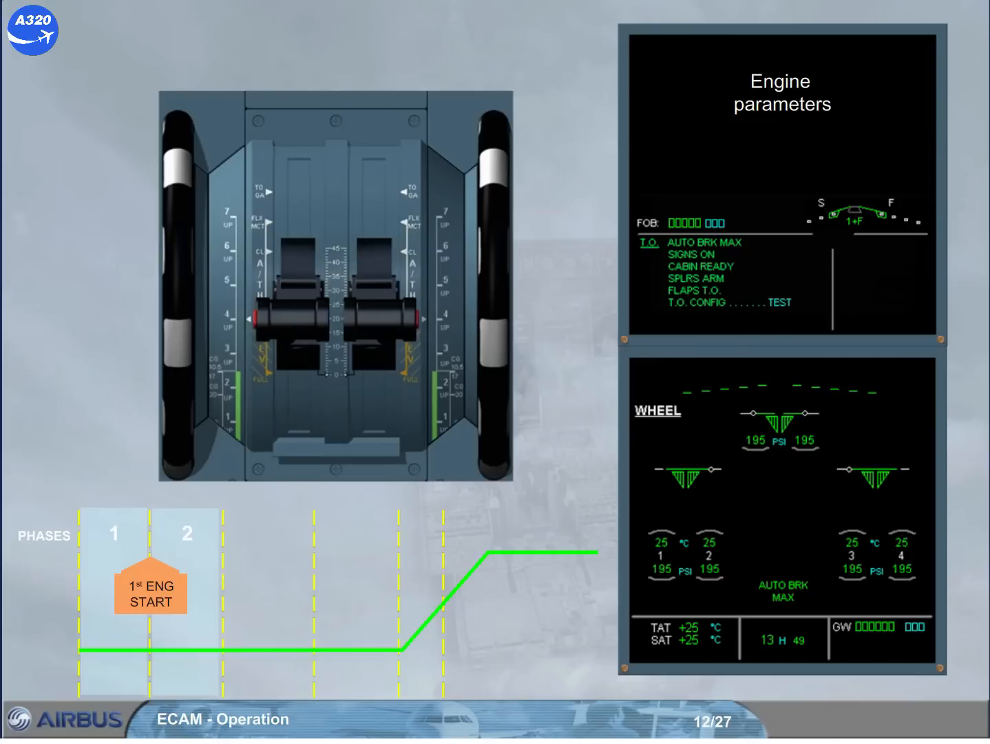
left_click(227, 284)
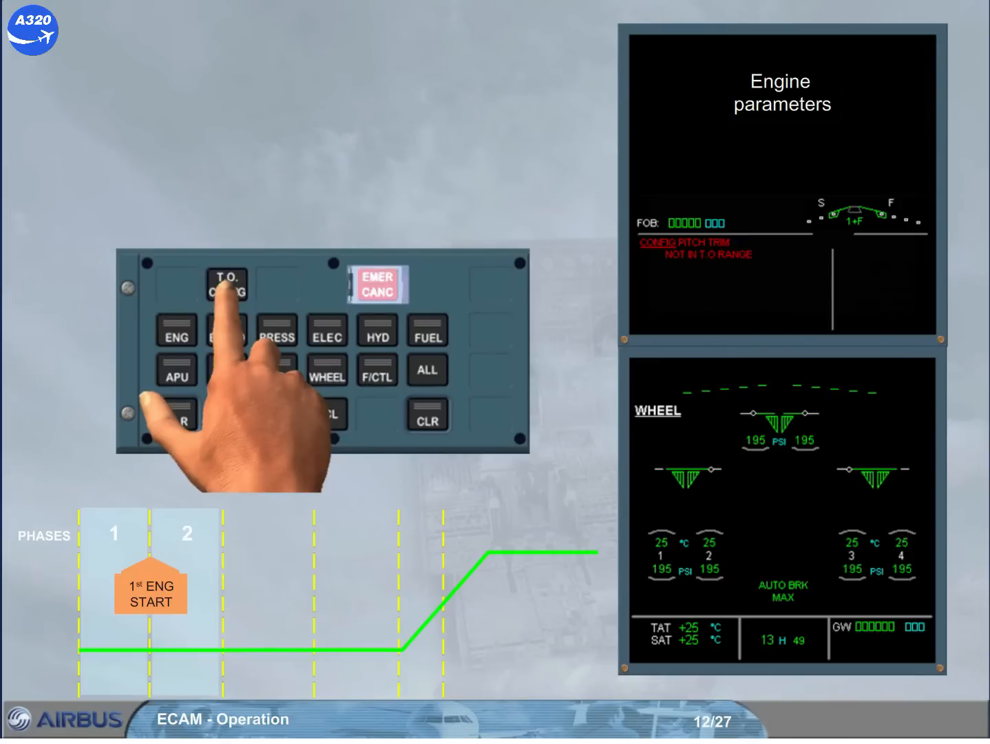
left_click(226, 284)
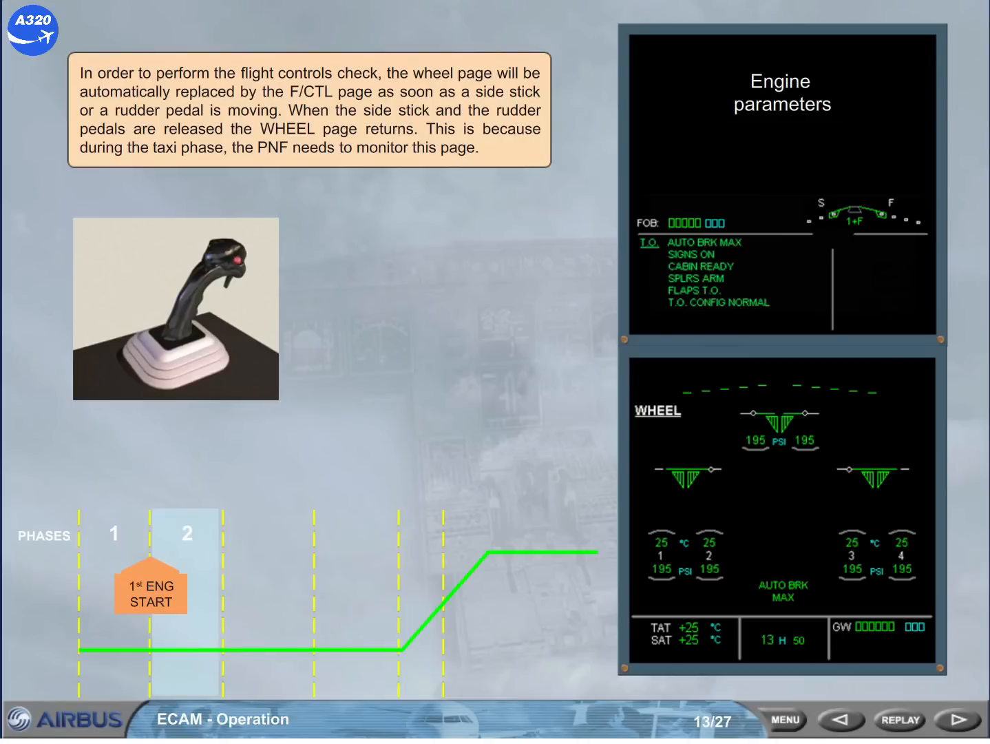
left_click(953, 719)
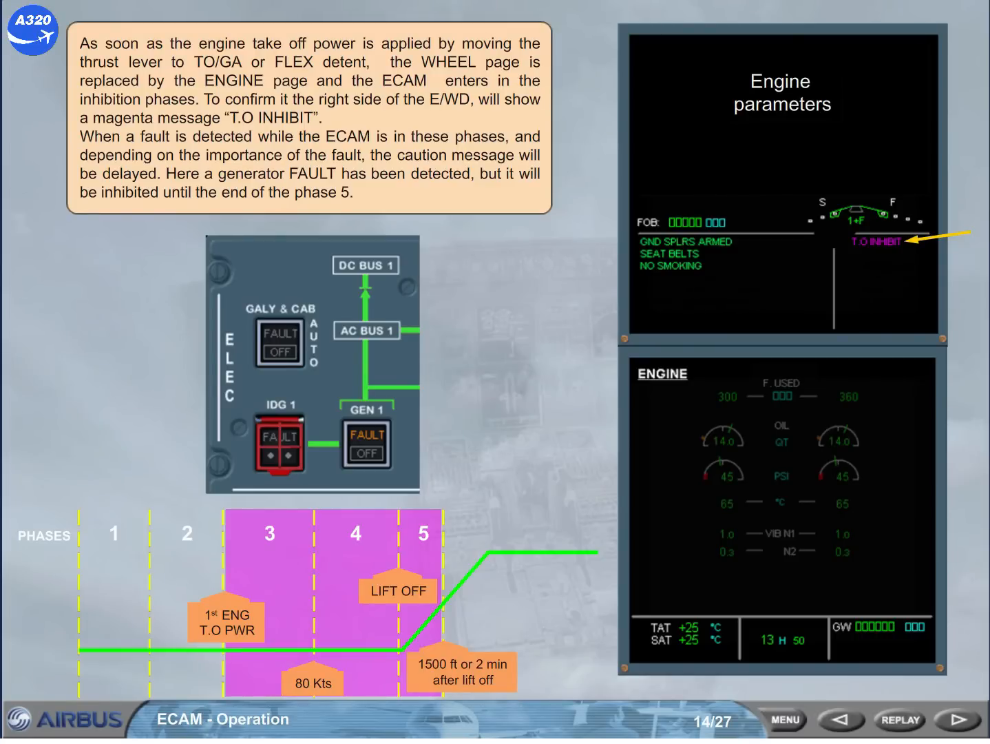
Advance to the phase 6 ELEC GEN 1 FAULT procedure and set the GEN 1 pushbutton OFF
left_click(948, 719)
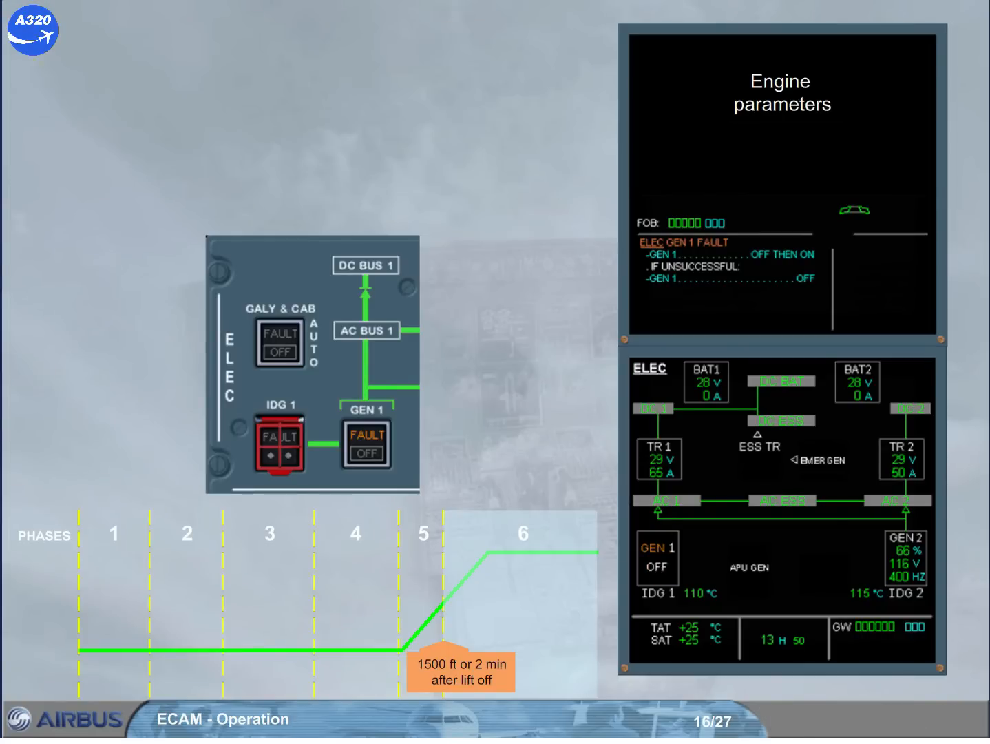
left_click(366, 443)
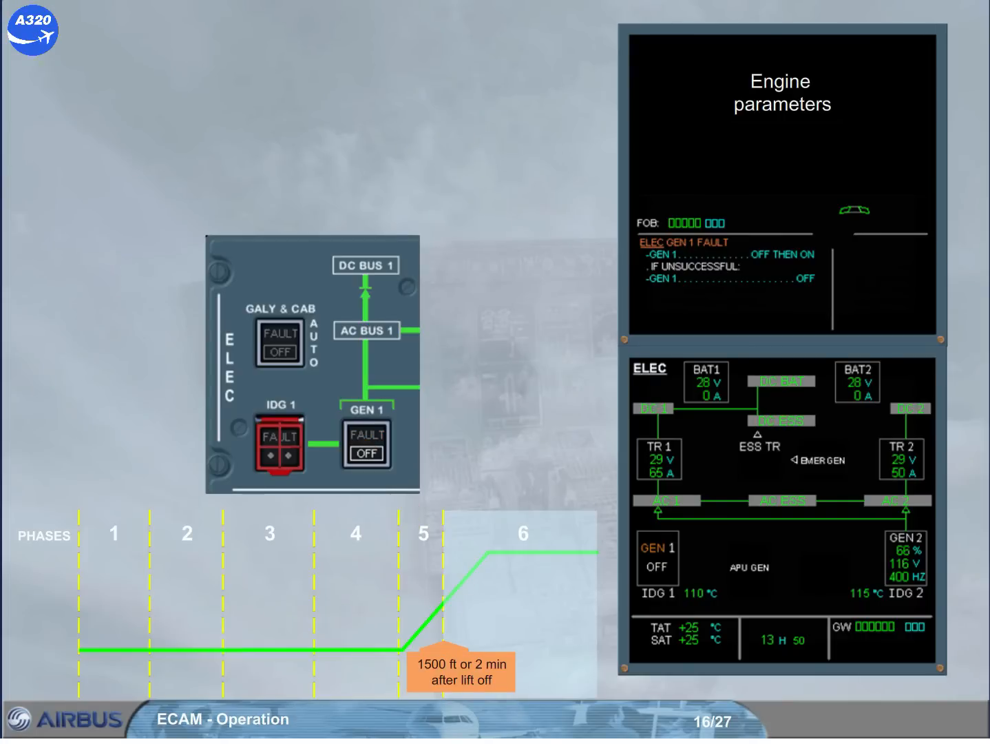
Turn GEN 1 back on to recover normal memos and advance to the cruise system review page 17
left_click(365, 443)
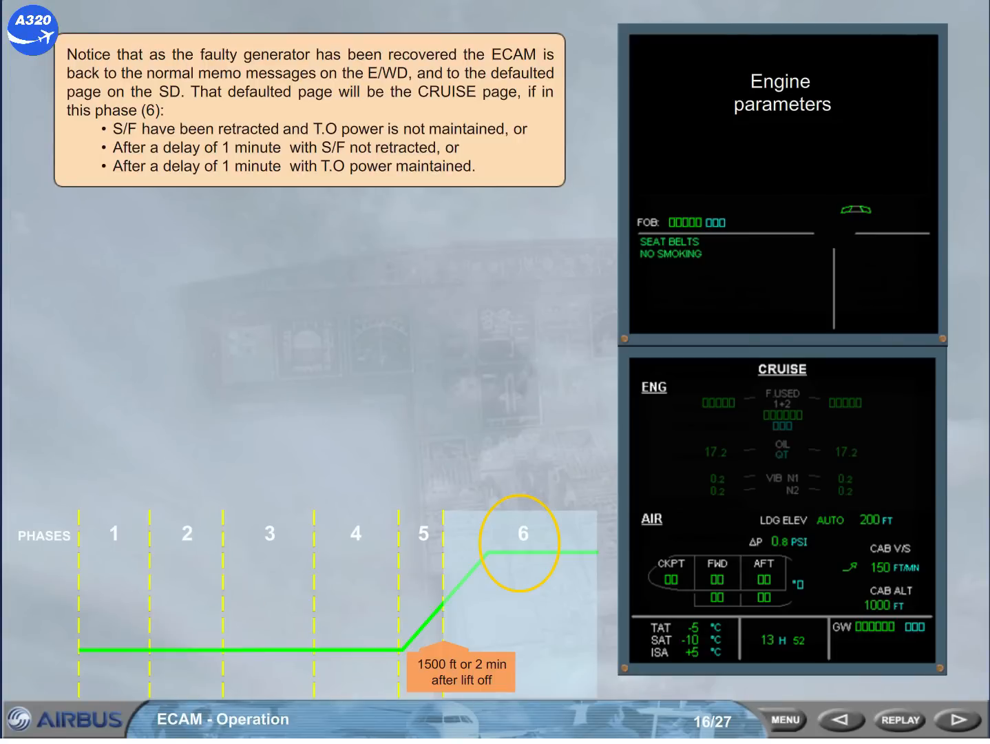
left_click(941, 719)
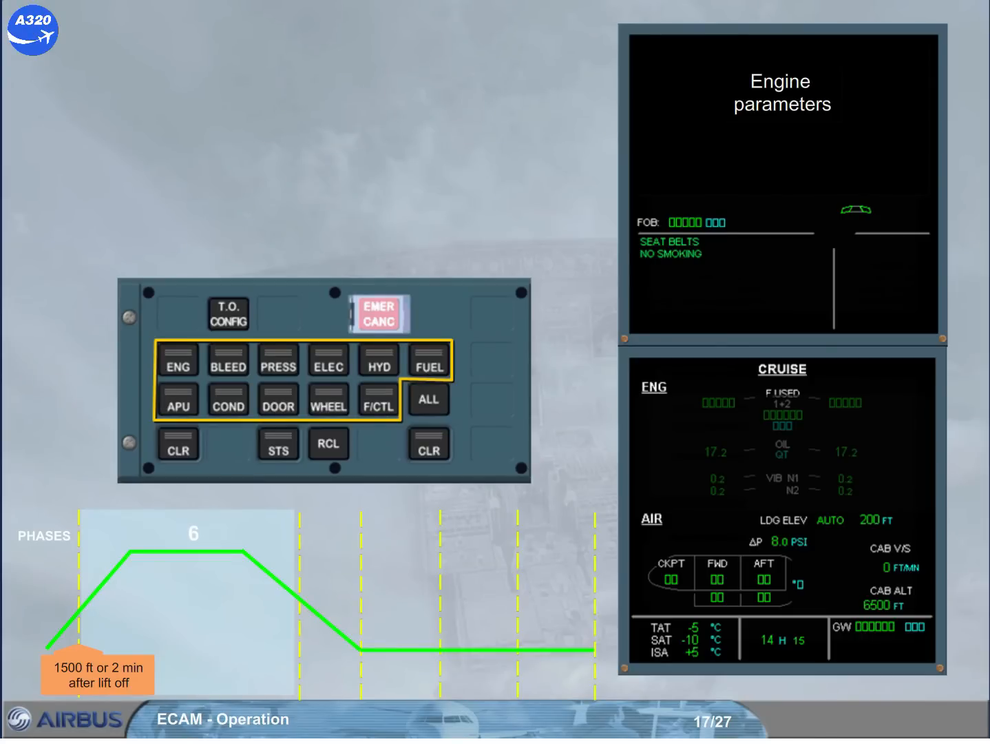
left_click(428, 400)
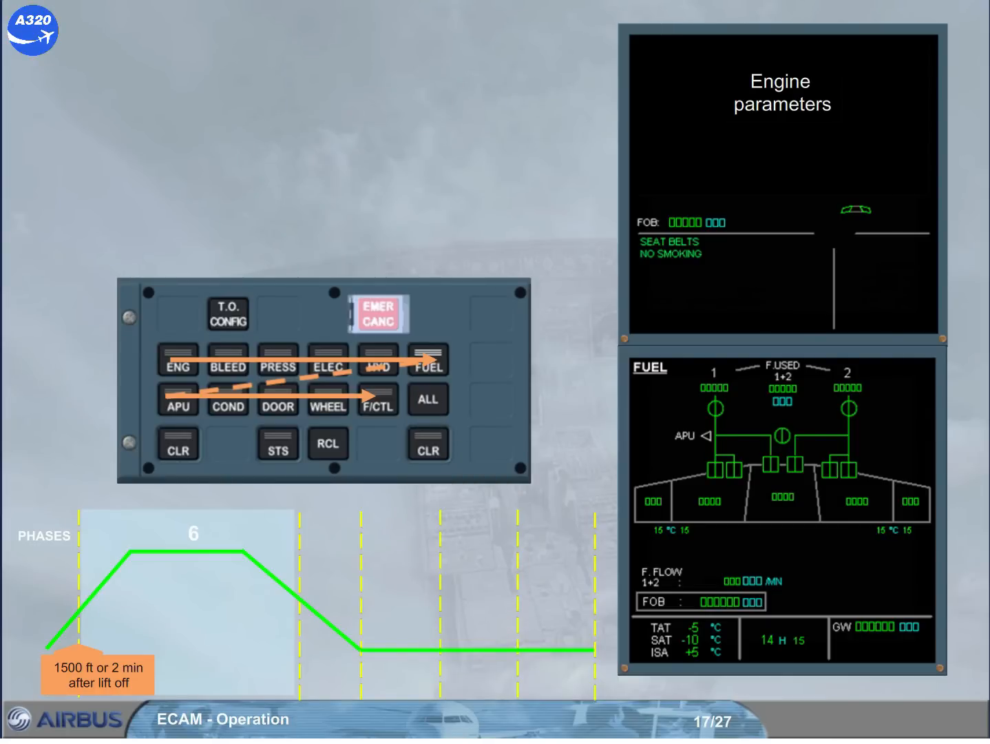
Step through the cruise system pages with the ALL key until the explanation appears back on CRUISE
left_click(428, 399)
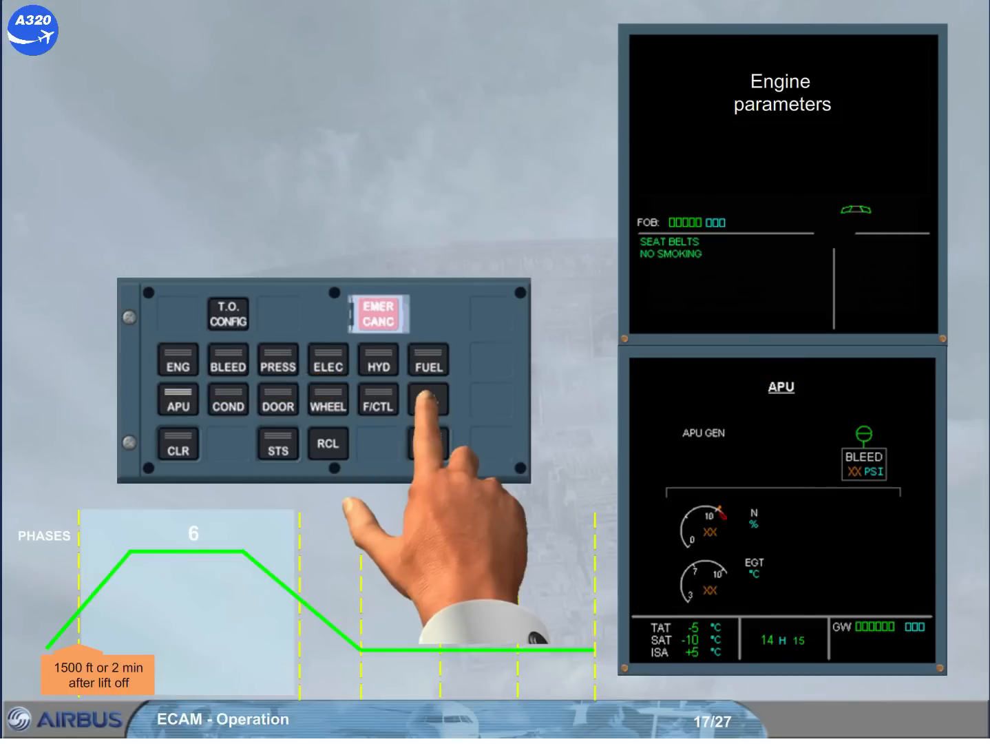
left_click(227, 401)
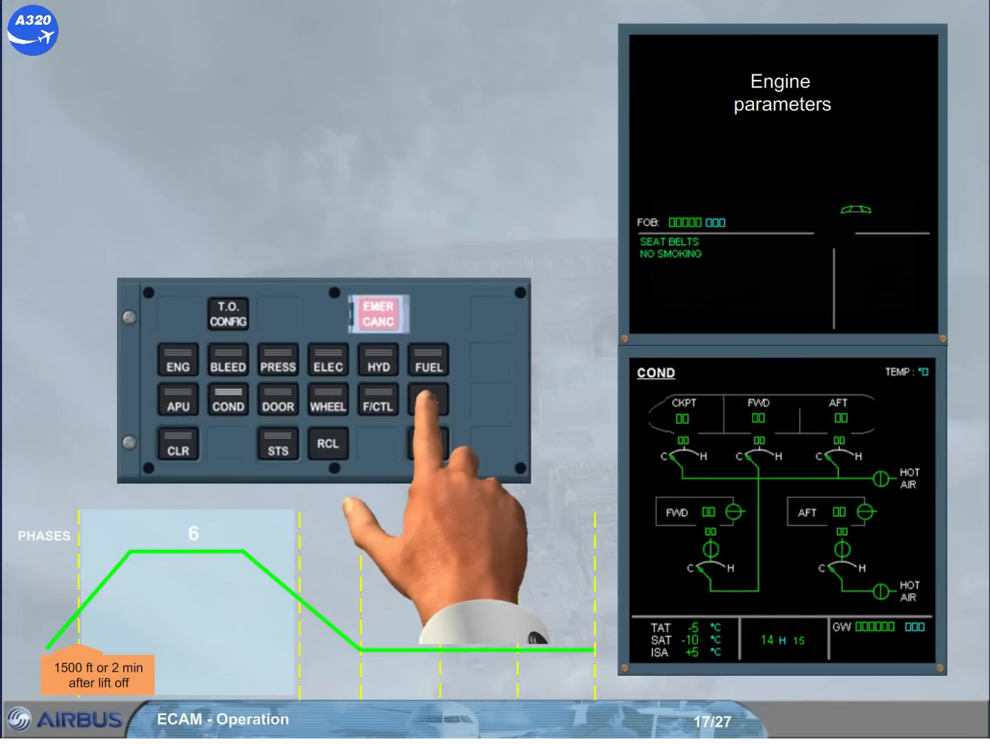
left_click(428, 399)
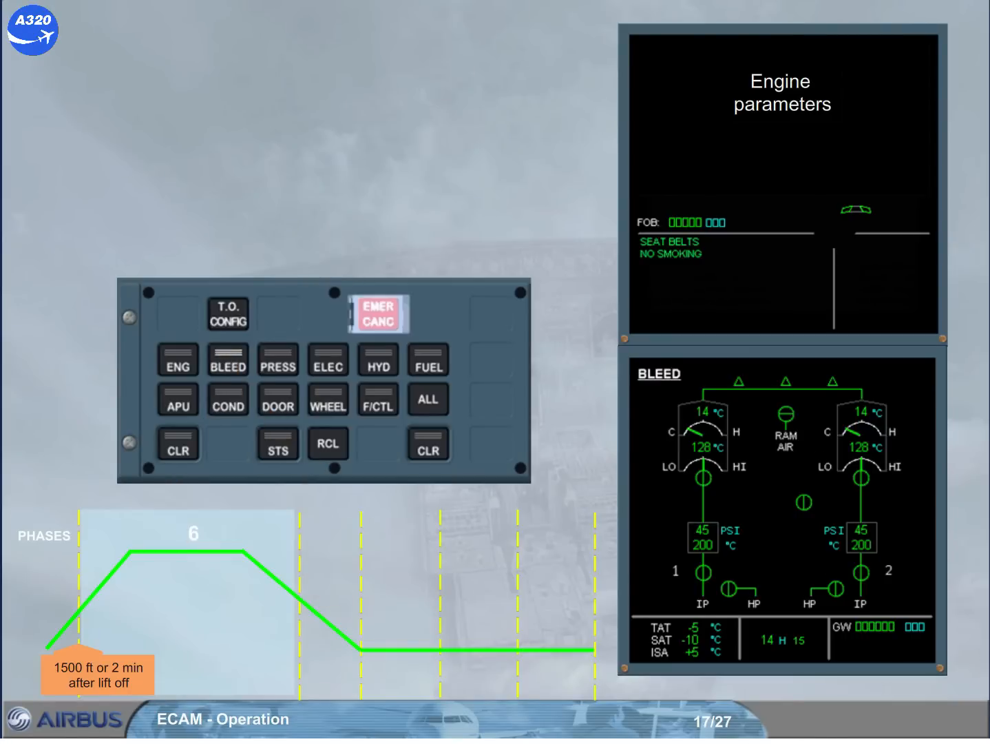
left_click(278, 358)
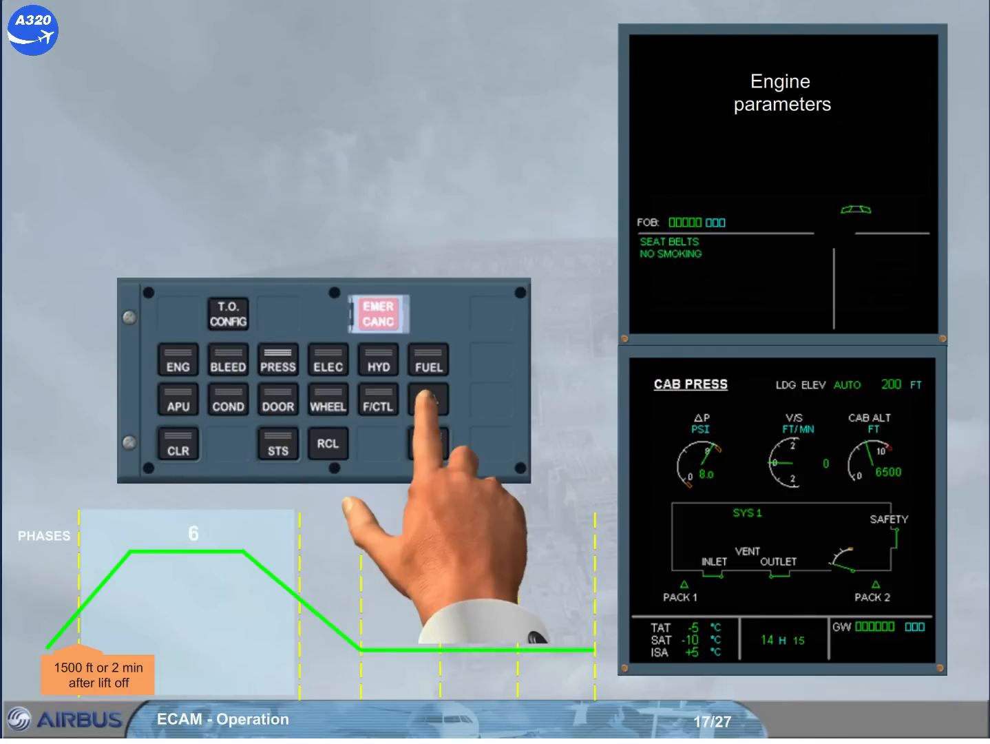
left_click(327, 358)
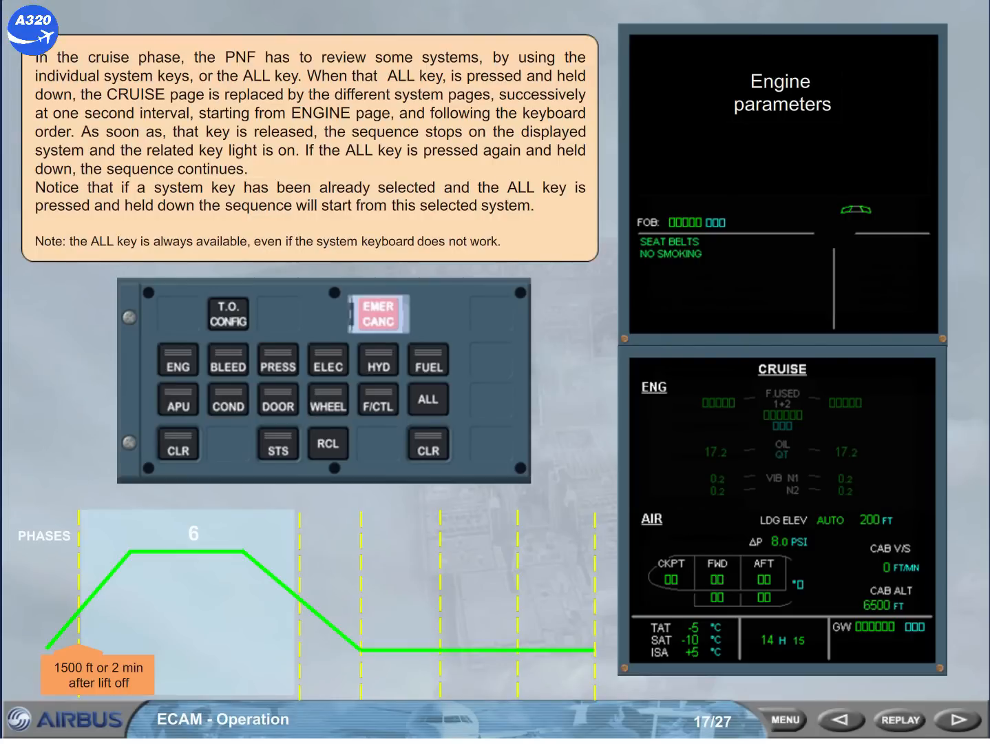
Advance to page 19/27 showing the landing memo below 2000 ft
left_click(954, 719)
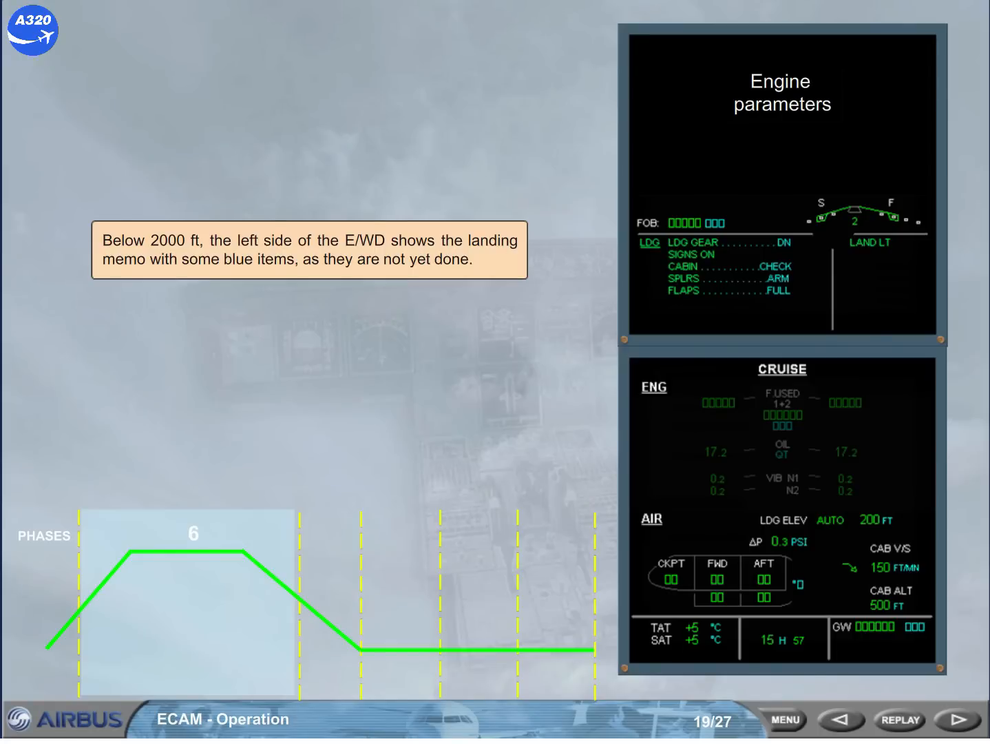
Advance through the gear-down WHEEL page 20/27 to the LDG INHIBIT below 800 ft page 21/27
left_click(948, 719)
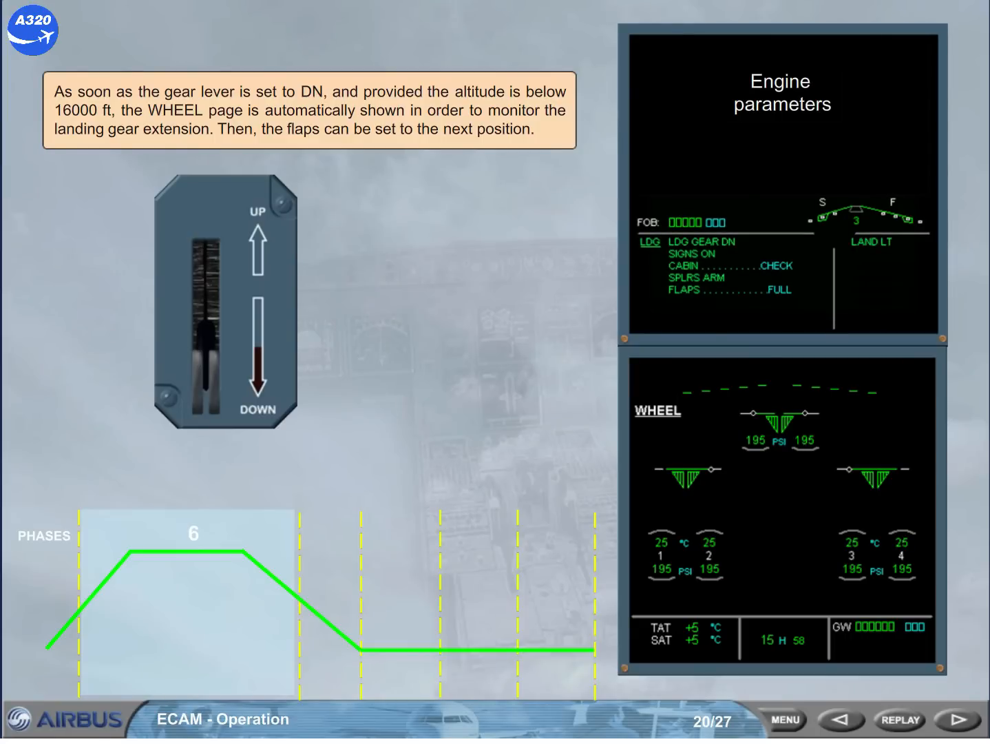
left_click(949, 719)
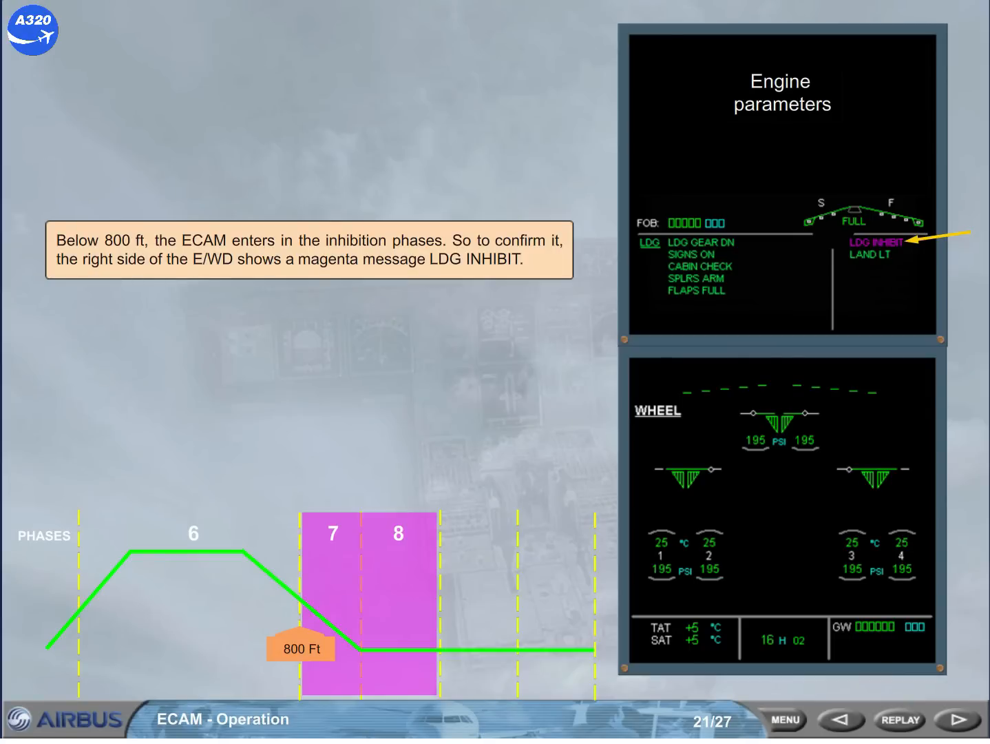
Advance past the touchdown slide to page 23/27 where DOOR/OXY replaces WHEEL at engine shutdown
left_click(956, 719)
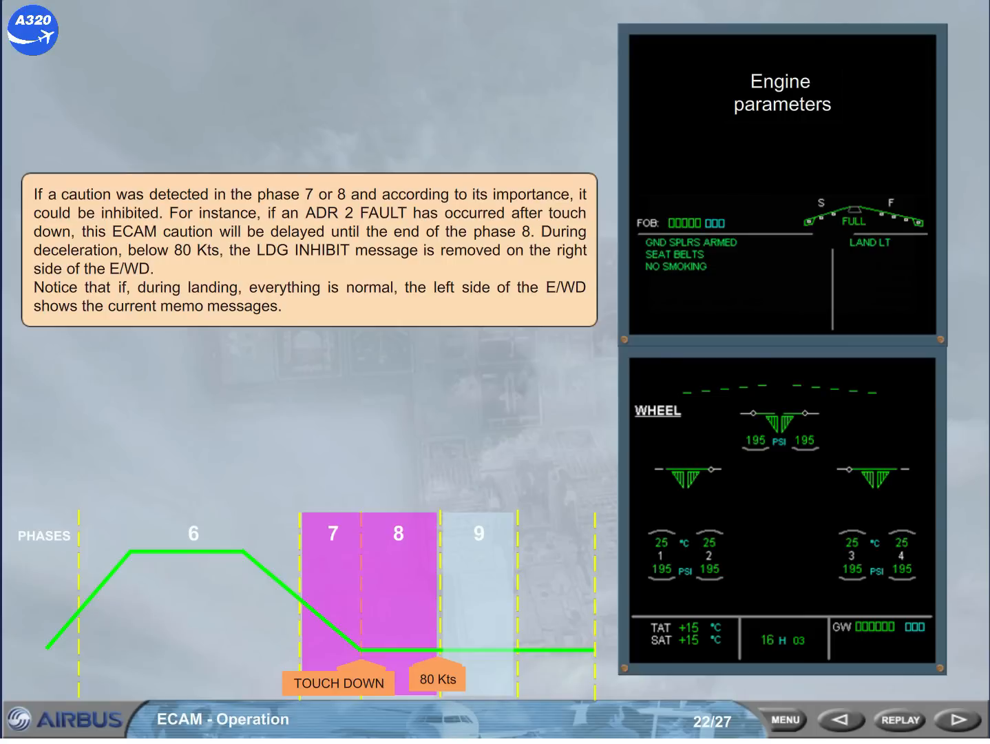
left_click(954, 719)
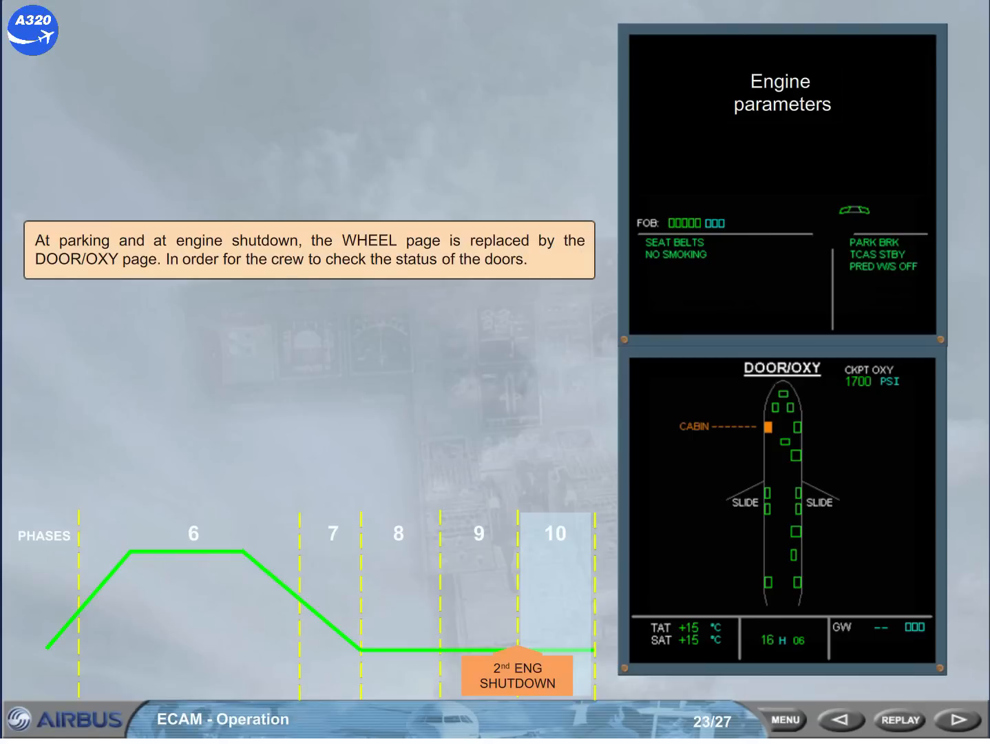
Advance to page 25/27 showing the STS key pressed on the ECAM control panel
left_click(948, 719)
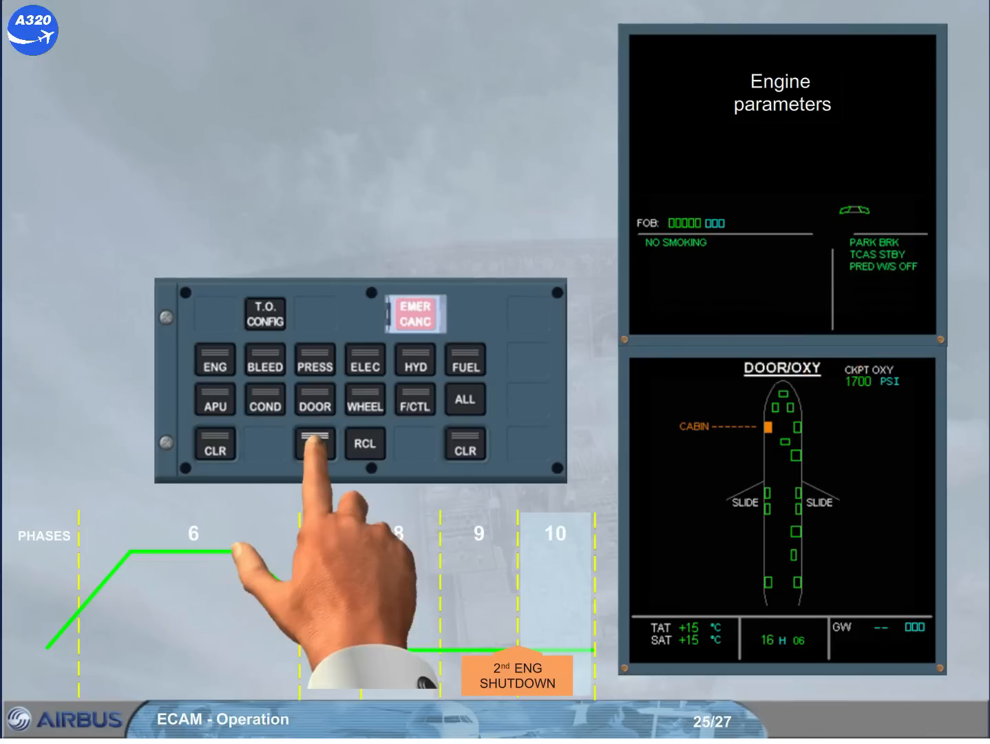
Advance through the dim EIS screens page 26/27 to the final page 27/27 ending phase 10
left_click(314, 443)
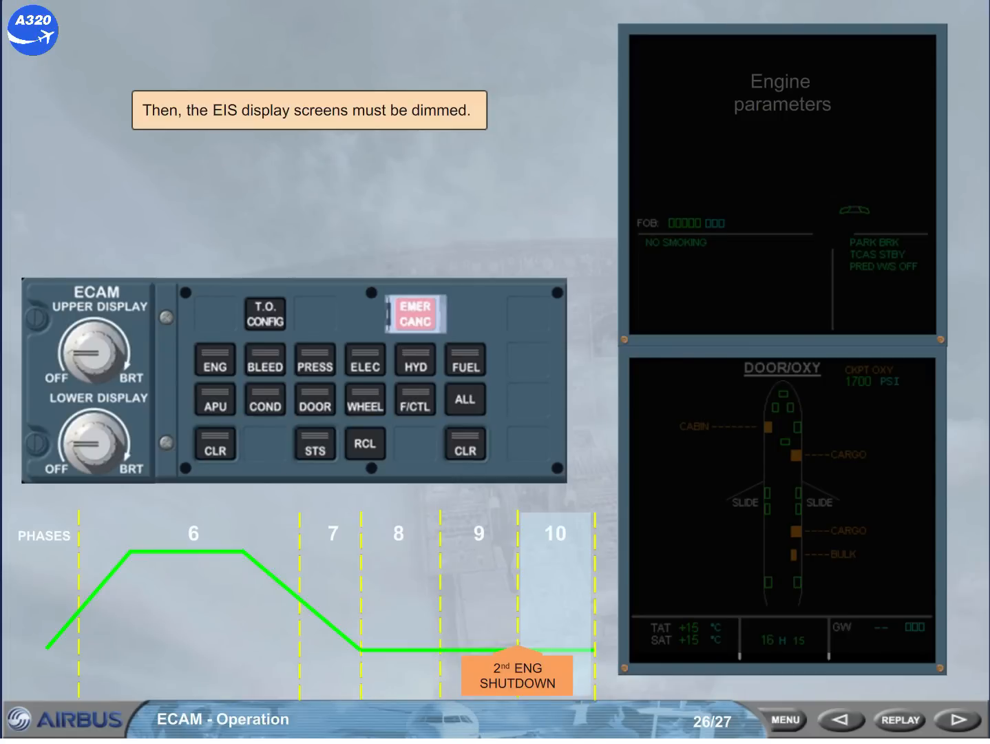
left_click(942, 719)
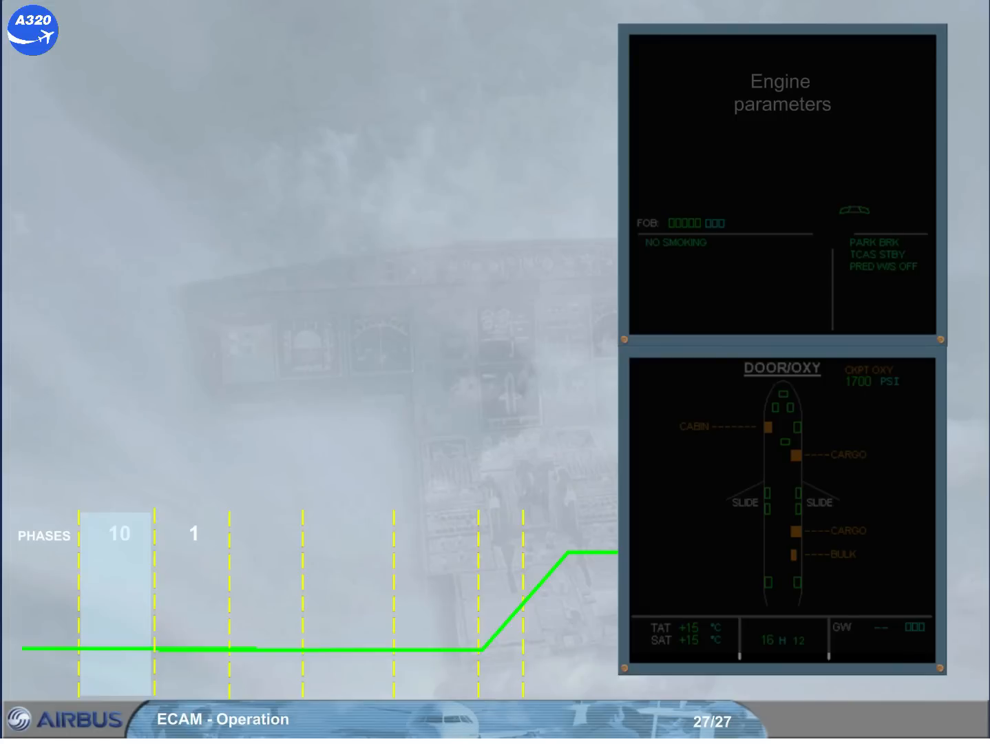